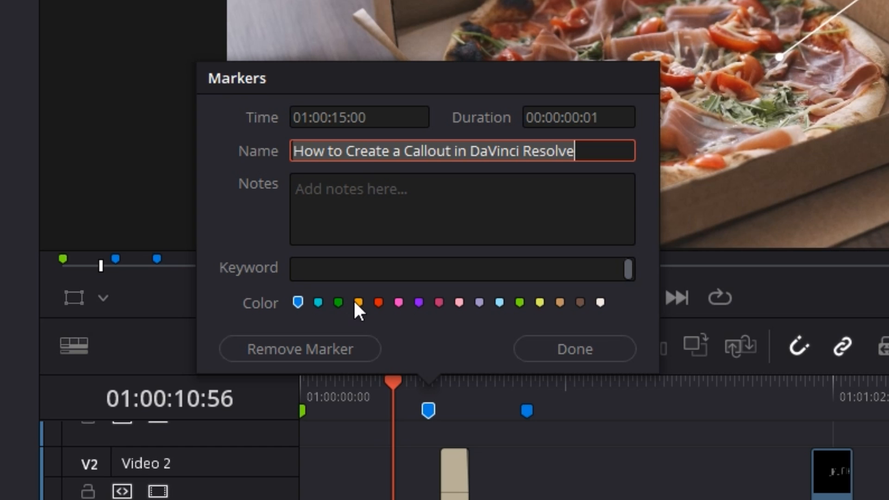
pyautogui.moveTo(506, 333)
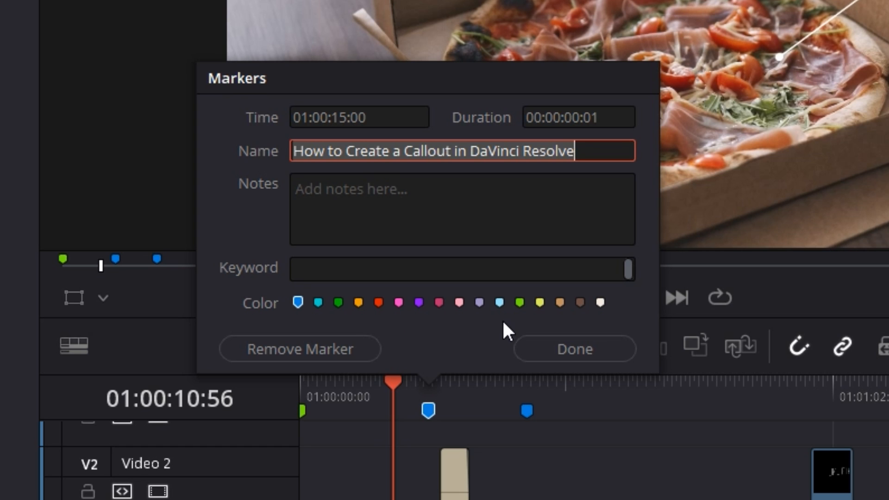
# - Close the callout marker's Markers dialog and display the Edit Index of timeline edits
pyautogui.click(573, 348)
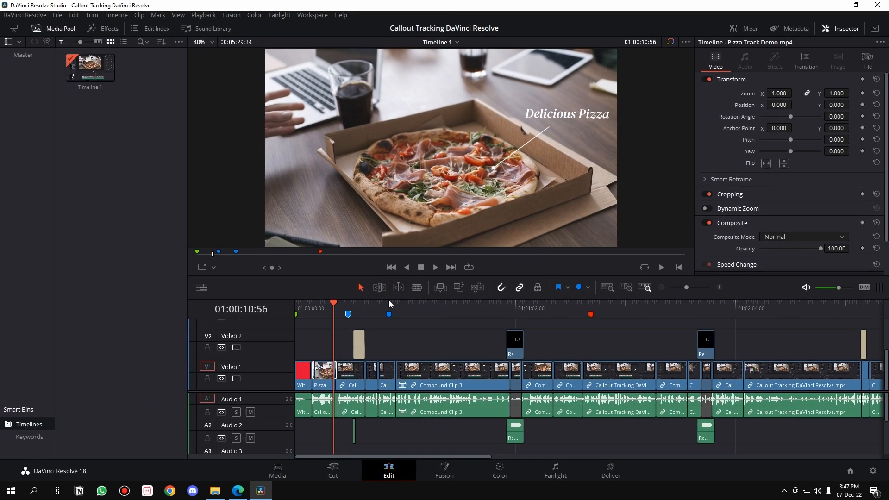
pyautogui.moveTo(367, 320)
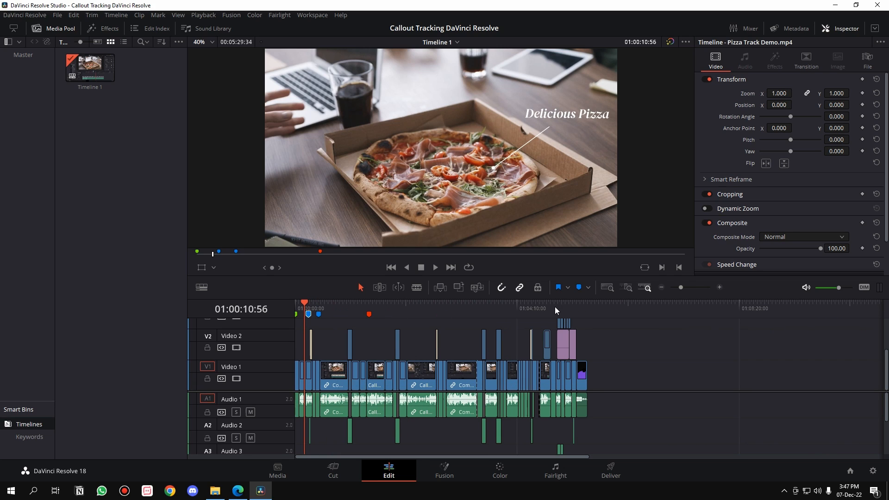
pyautogui.moveTo(522, 343)
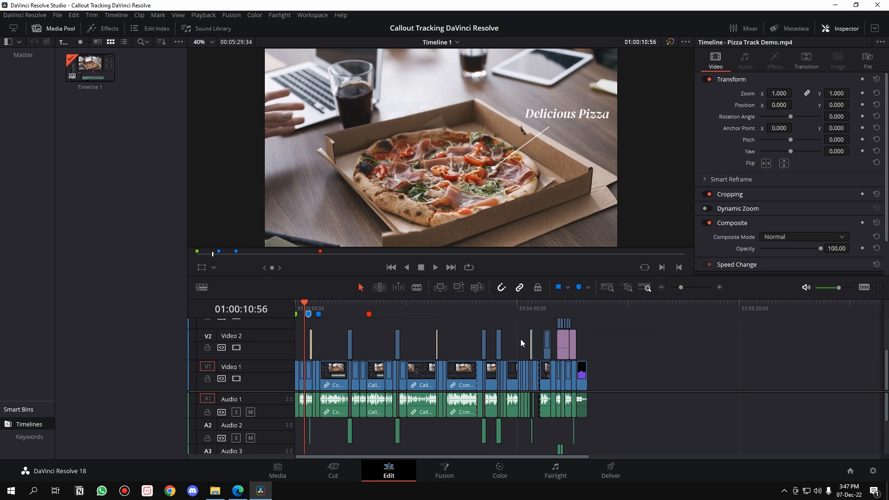
pyautogui.click(520, 308)
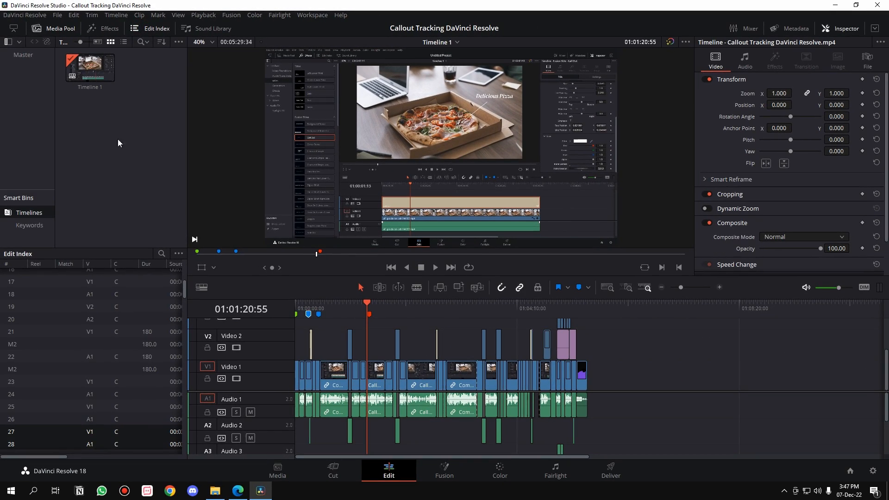
# - Filter the Edit Index to show markers only, adding Source In and Color columns
pyautogui.scroll(3)
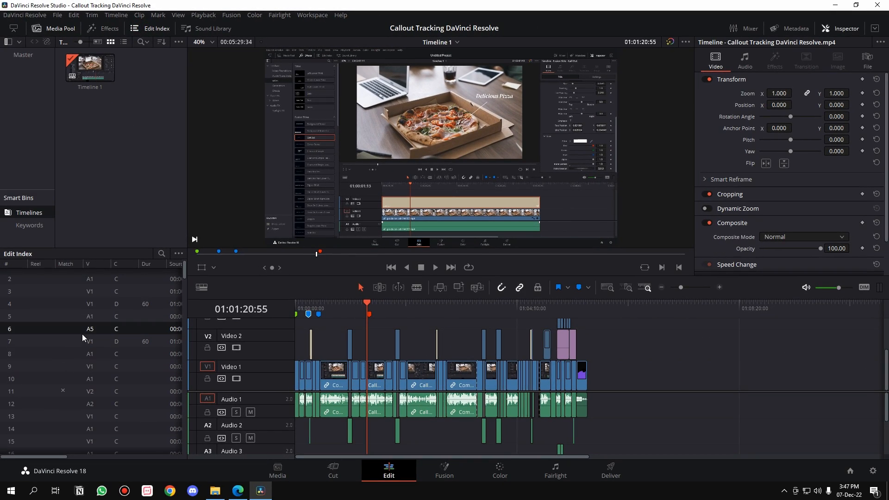
pyautogui.click(178, 253)
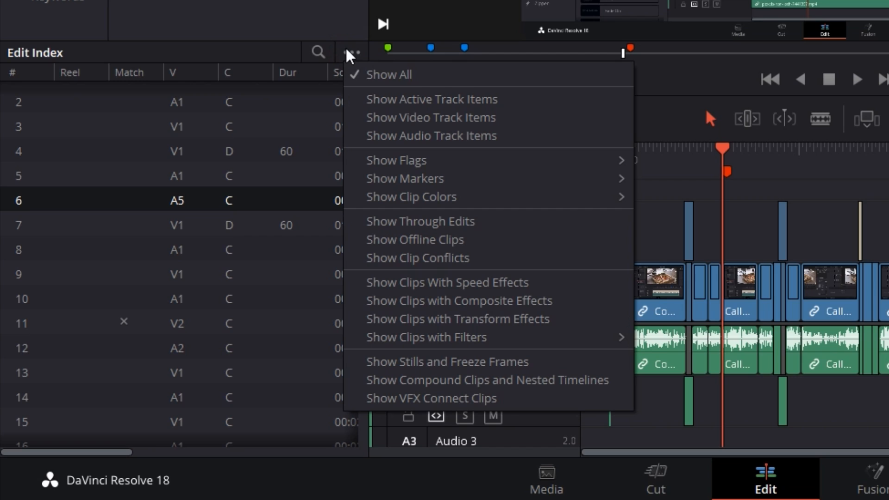
pyautogui.moveTo(405, 177)
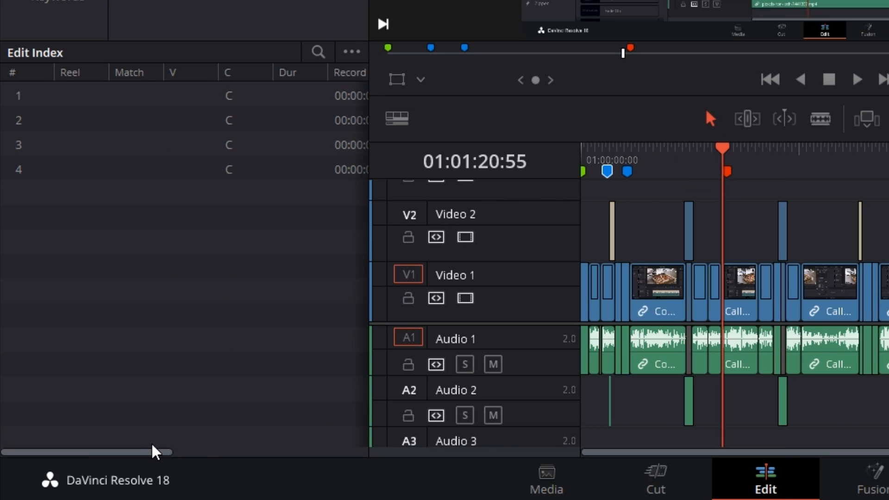
pyautogui.moveTo(119, 351)
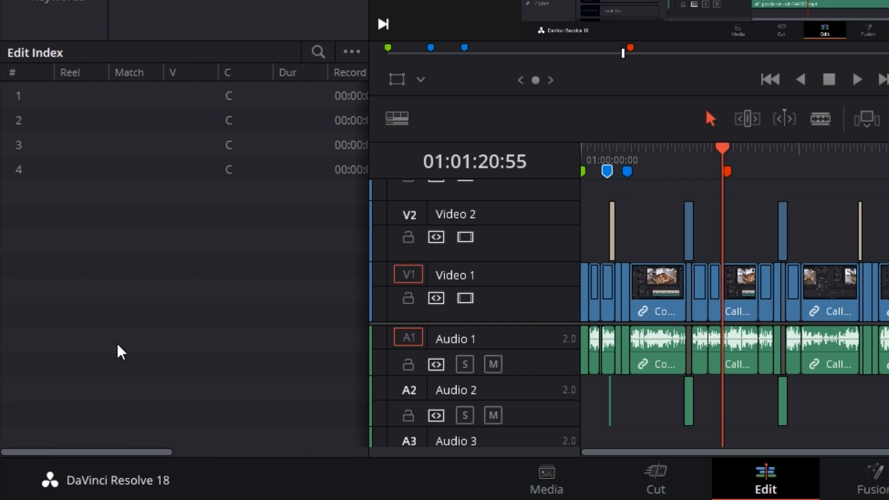
pyautogui.moveTo(125, 84)
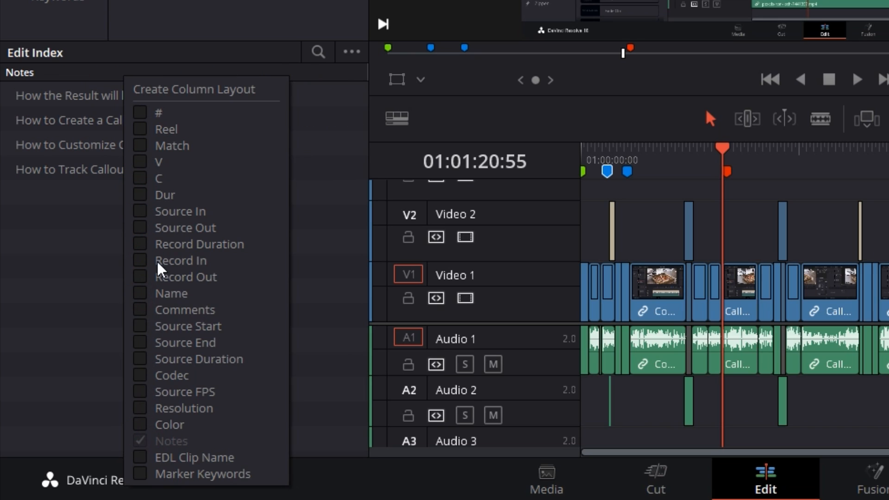
pyautogui.click(140, 211)
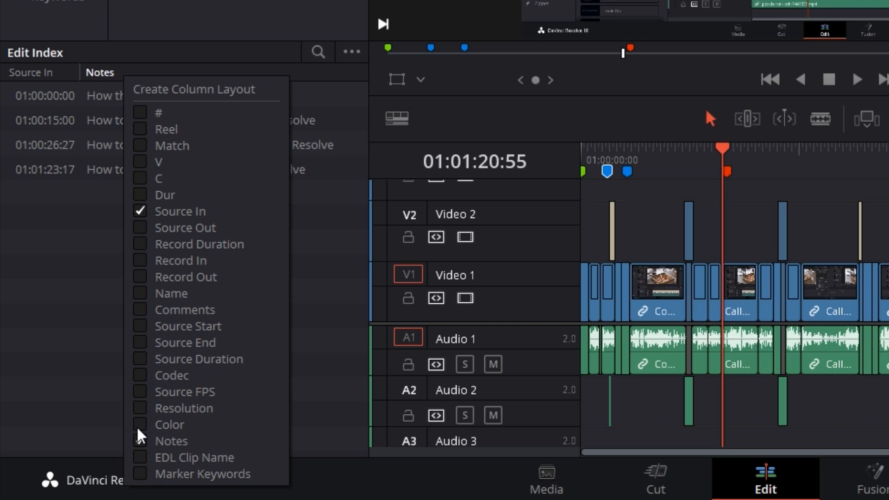
pyautogui.click(141, 424)
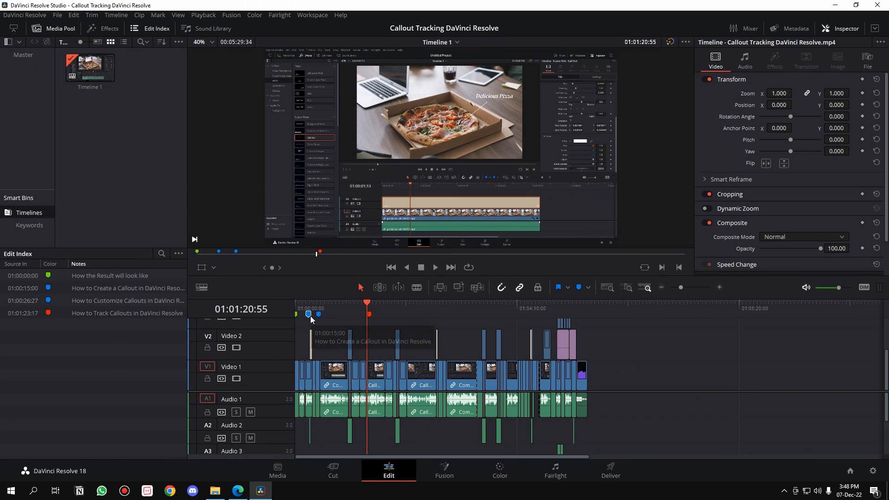
# - Give the 01:00:15:00 marker the note 'Hello' and close its details
pyautogui.doubleClick(308, 314)
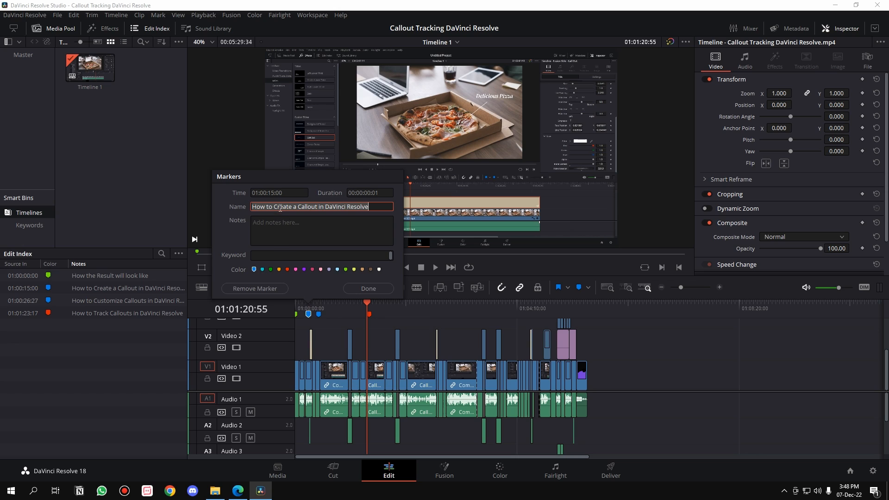
pyautogui.moveTo(106, 313)
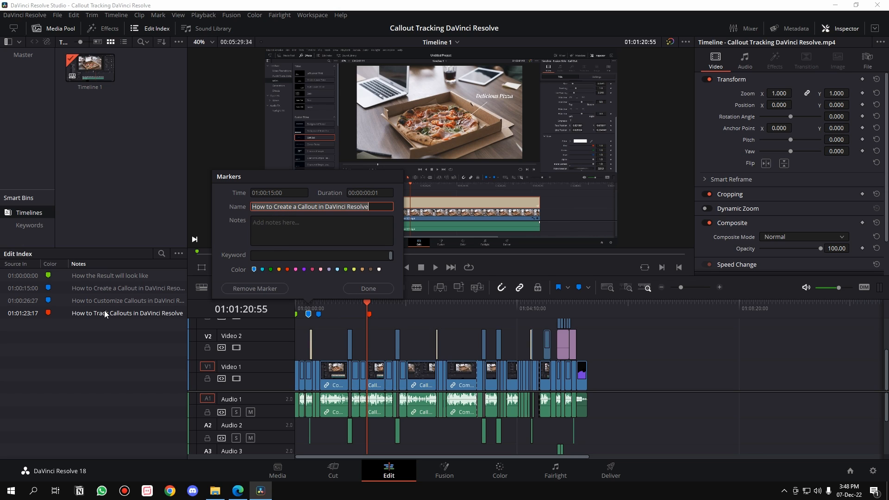
pyautogui.click(321, 229)
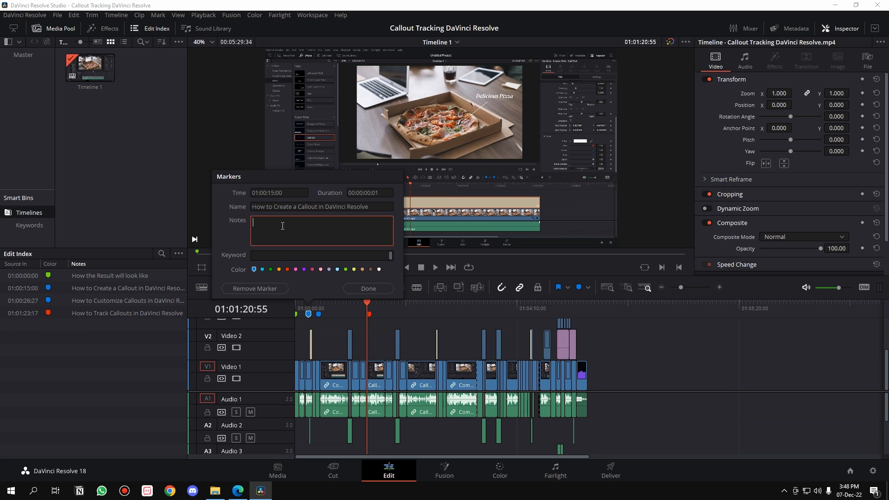
pyautogui.write('Hello')
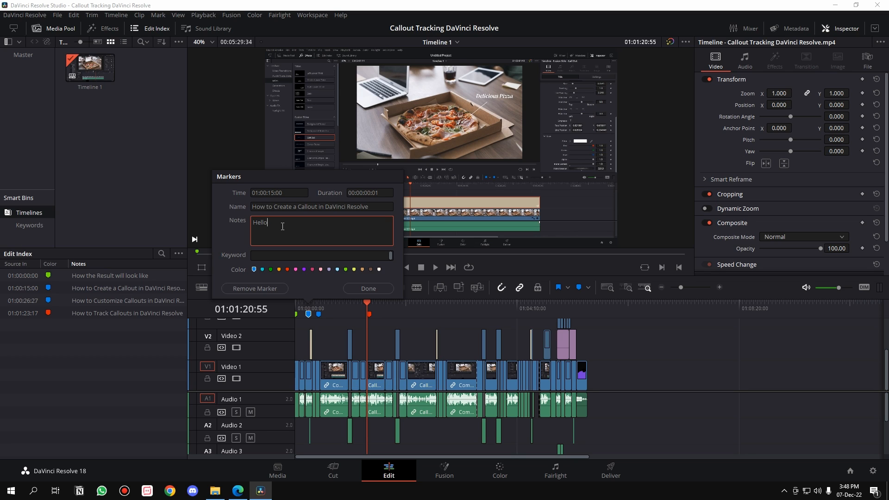
pyautogui.moveTo(199, 276)
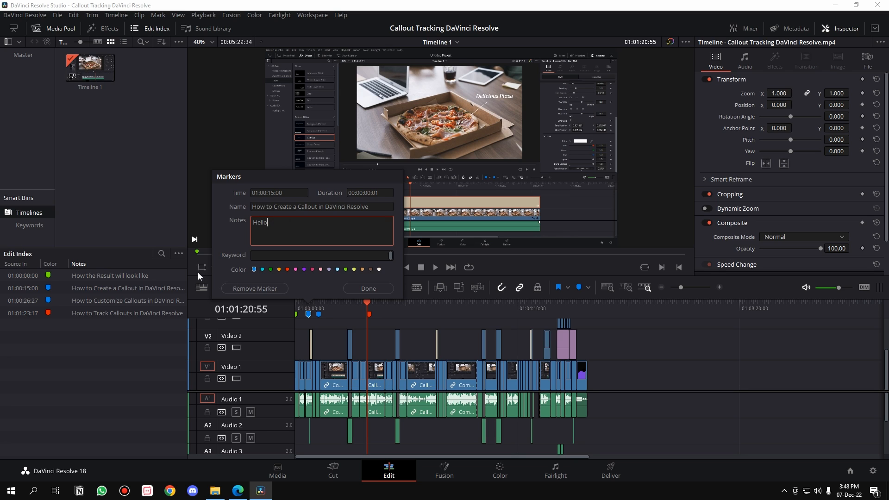
pyautogui.click(368, 288)
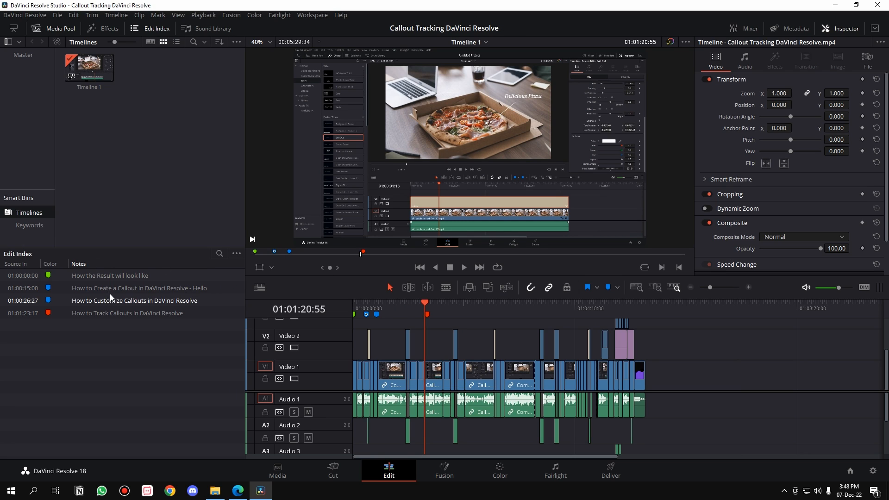
# - Tick Name in the Edit Index column layout to show marker names
pyautogui.click(236, 253)
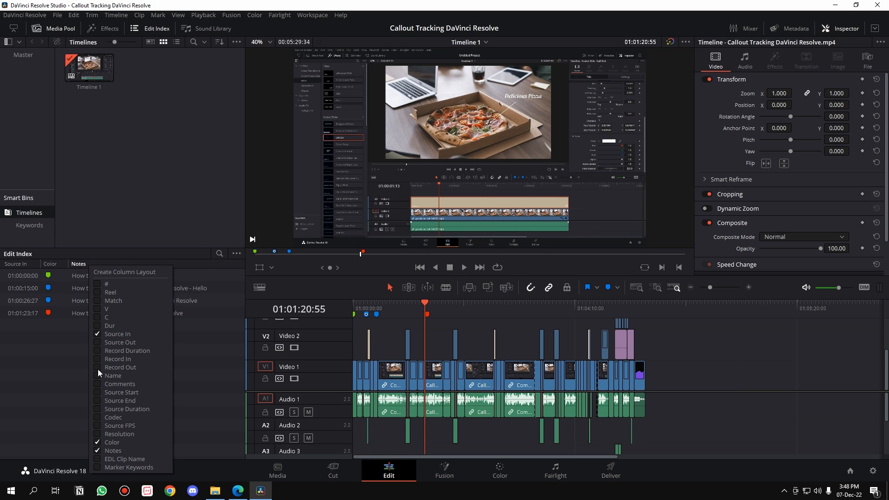
pyautogui.click(112, 376)
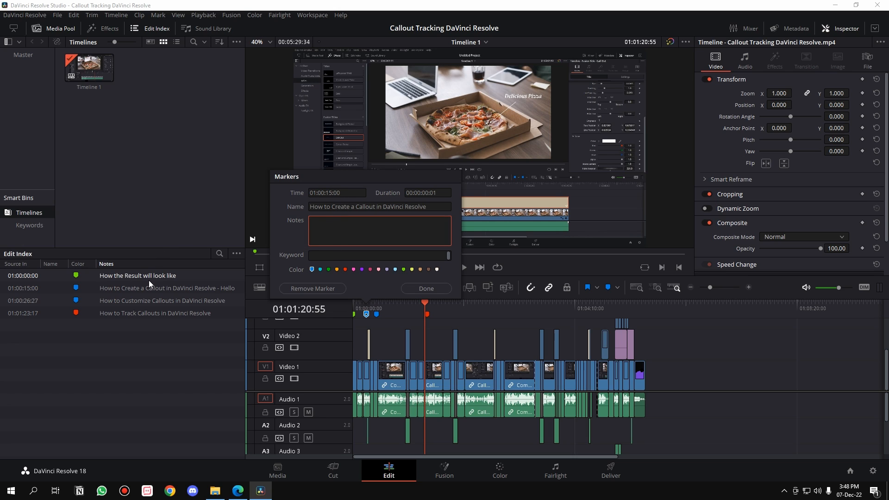
pyautogui.click(425, 288)
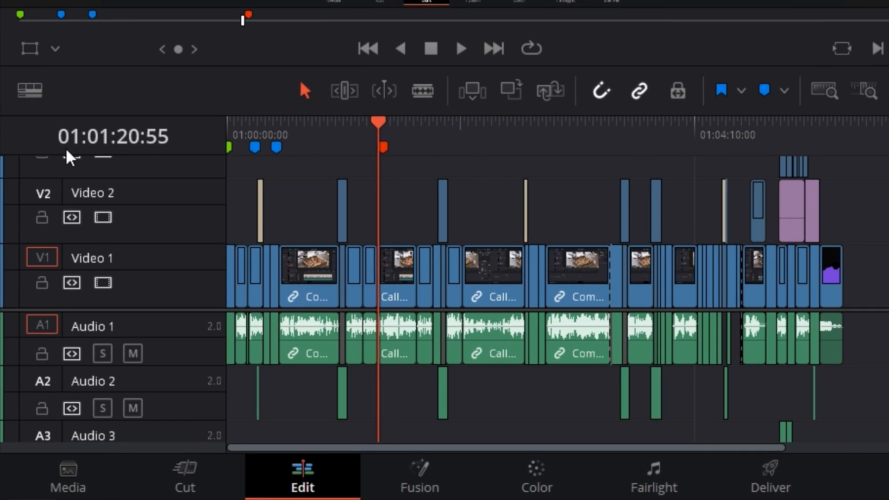
pyautogui.moveTo(173, 150)
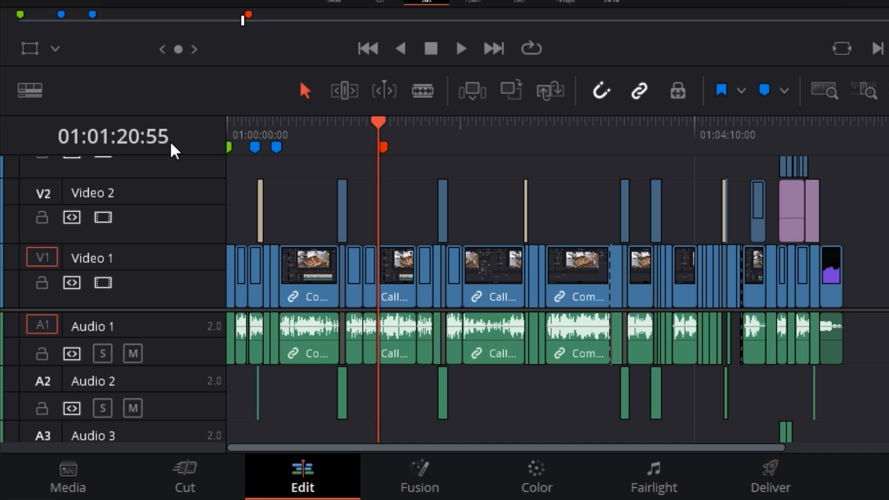
# - Move the playhead to the timeline end at 01:05:29:34
pyautogui.click(845, 123)
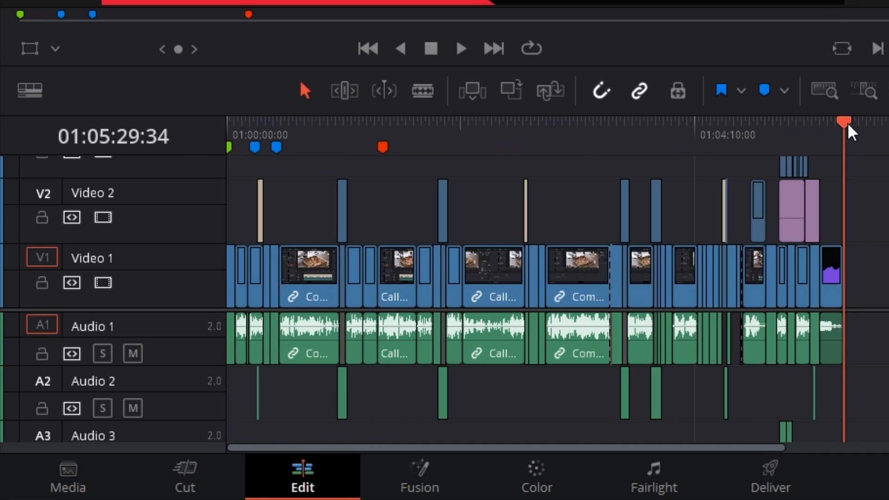
pyautogui.moveTo(141, 157)
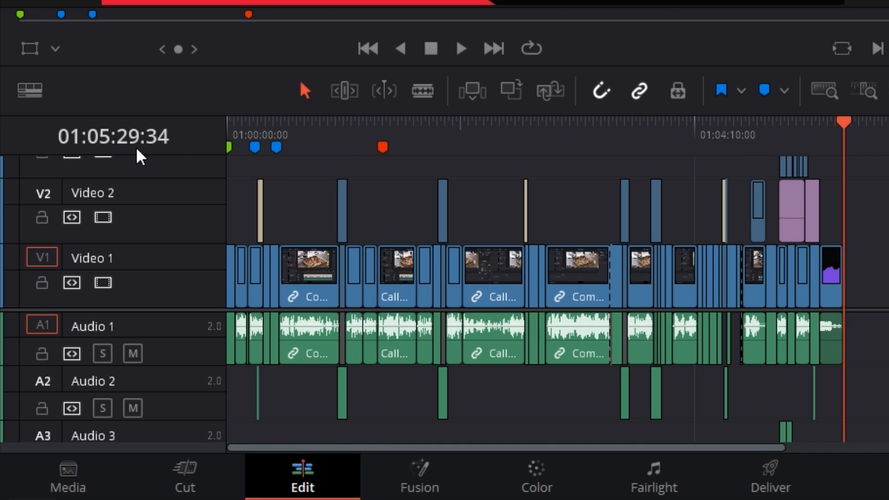
pyautogui.moveTo(84, 149)
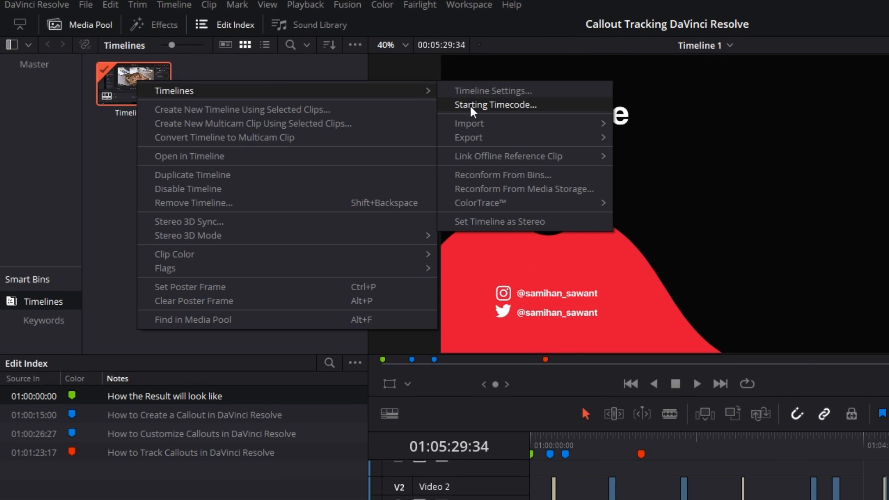
# - Set Timeline 1's starting timecode to 00:00:00:00
pyautogui.click(495, 105)
pyautogui.write('00:00:00:00')
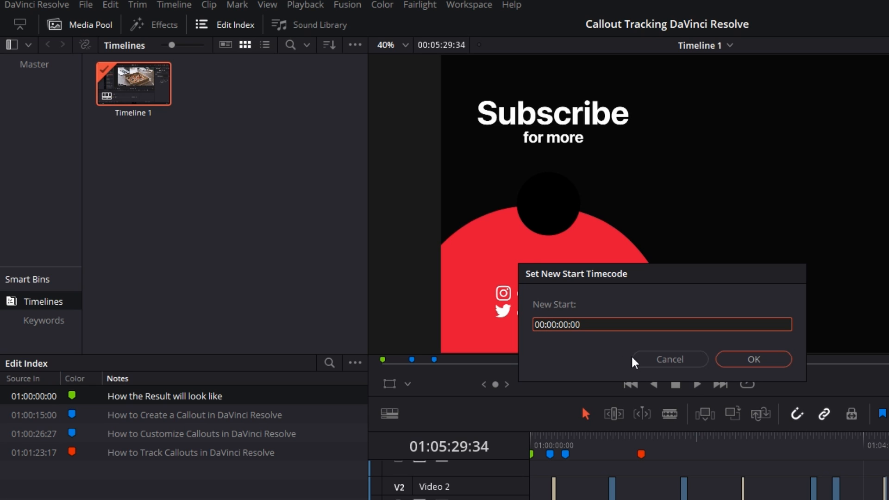
pyautogui.click(753, 359)
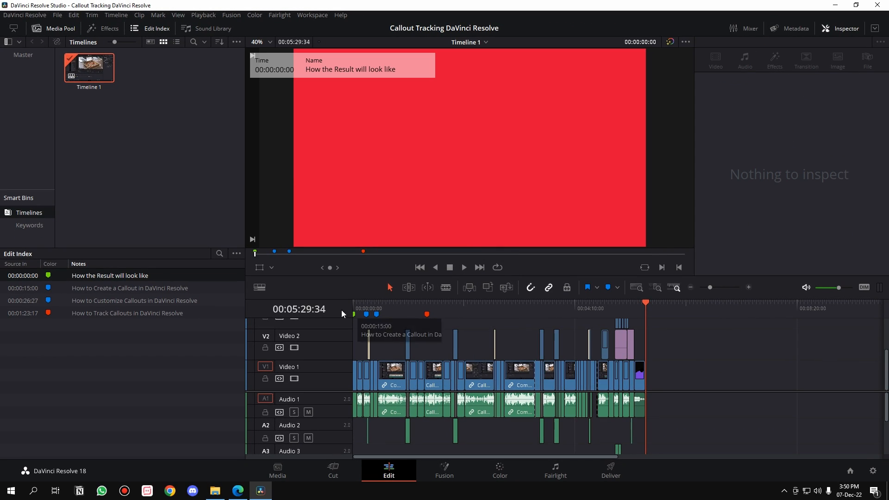
pyautogui.moveTo(268, 314)
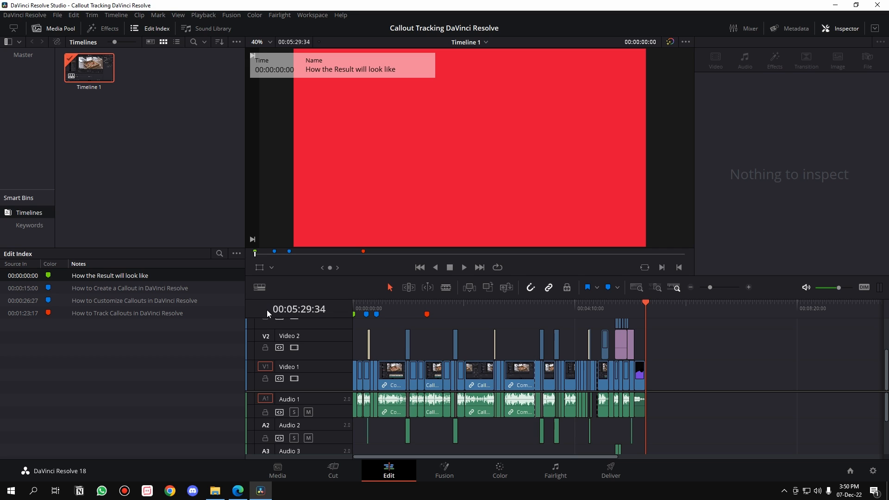
pyautogui.moveTo(333, 318)
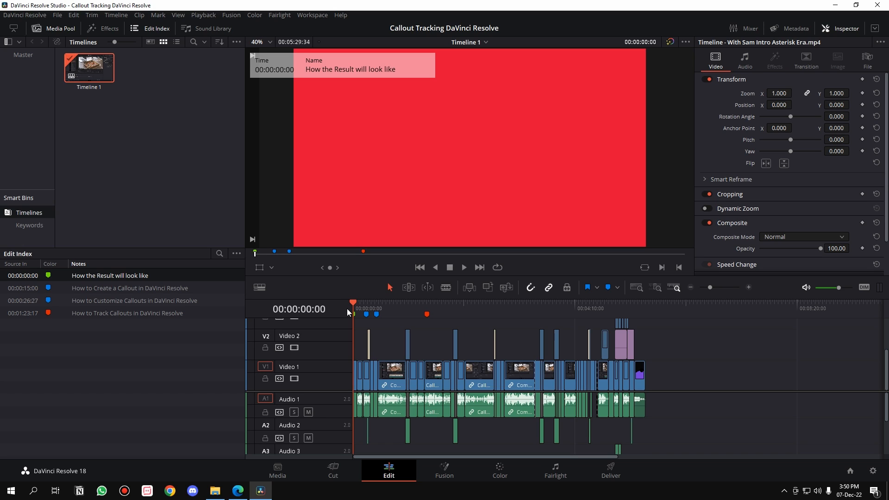
pyautogui.moveTo(339, 310)
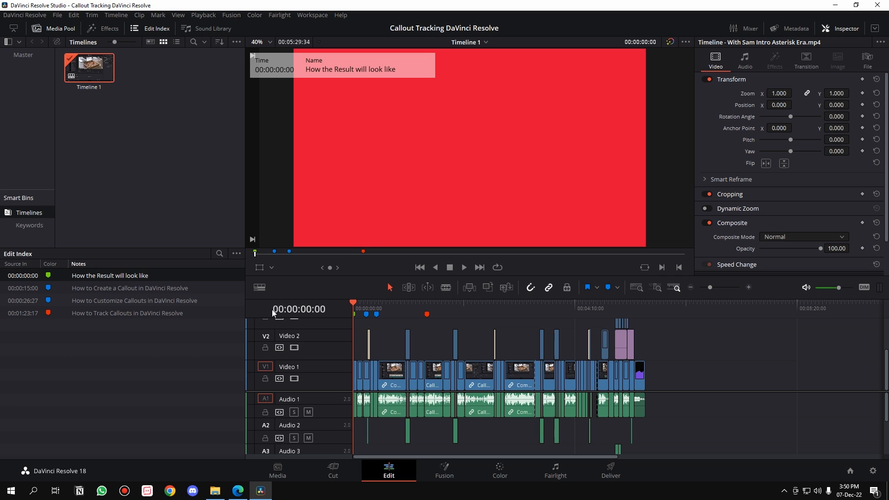
pyautogui.moveTo(234, 310)
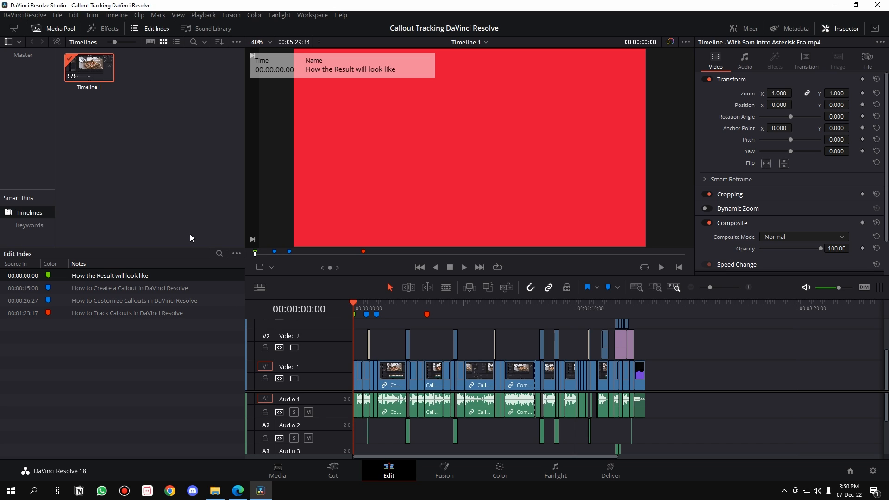
pyautogui.moveTo(164, 348)
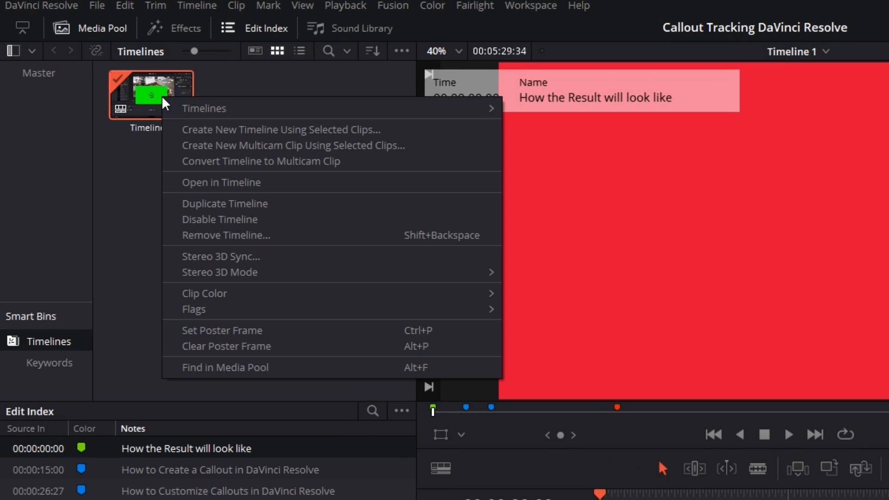
pyautogui.moveTo(204, 108)
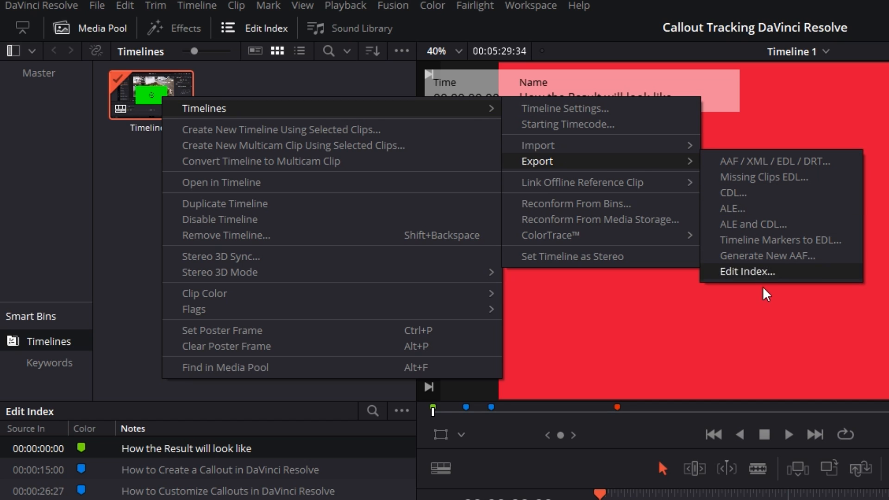
# - Export the edit index as Timeline 1.csv into Downloads and open the file
pyautogui.click(748, 271)
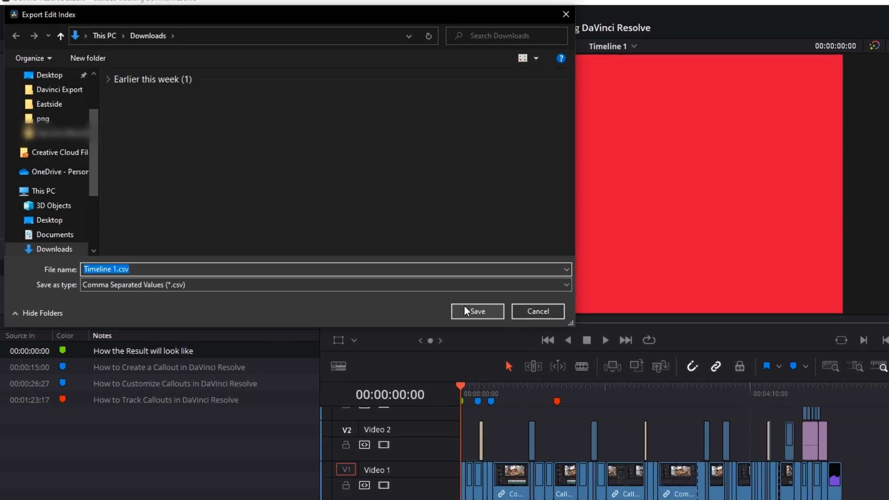
pyautogui.click(476, 312)
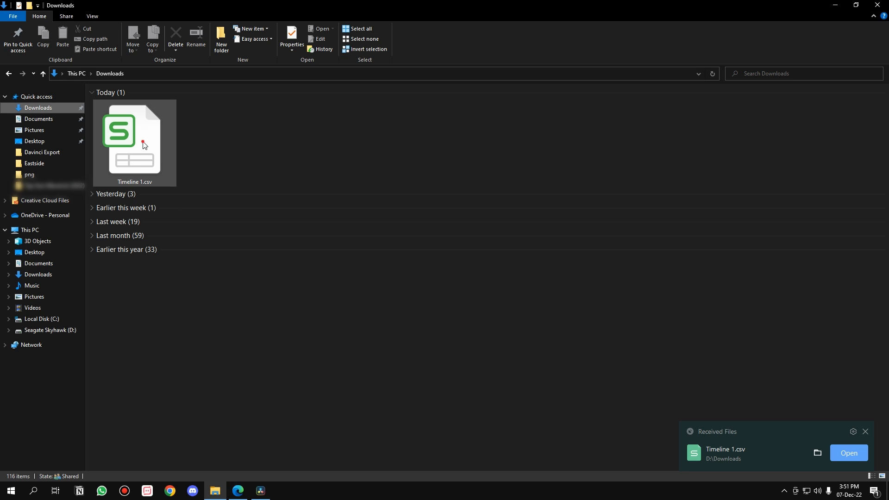
pyautogui.doubleClick(134, 137)
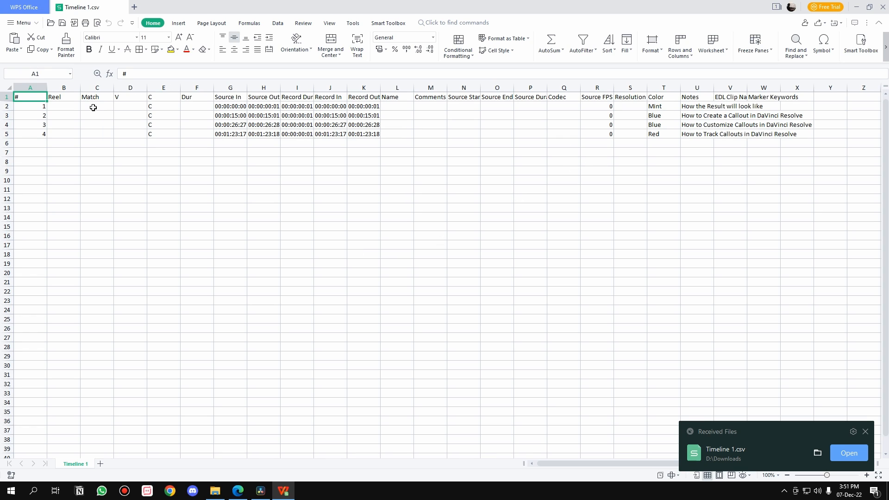
pyautogui.moveTo(198, 152)
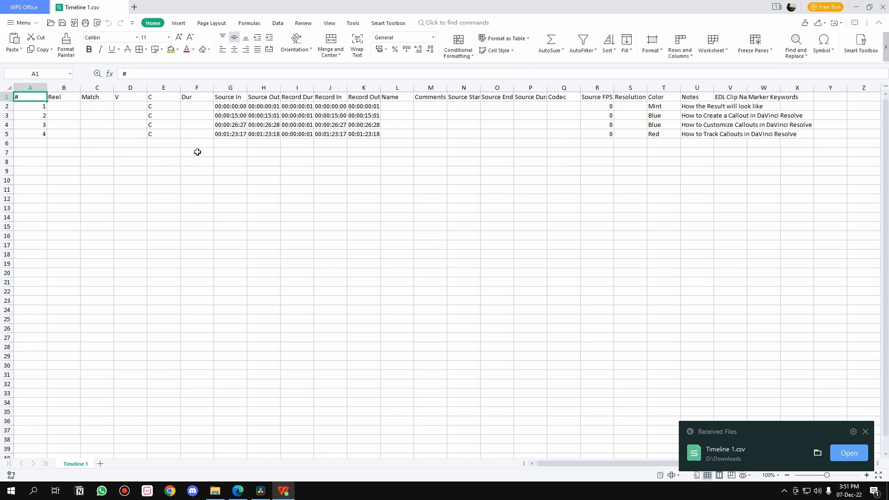
# - Autofit the Notes column U and begin selecting the unneeded columns
pyautogui.click(866, 432)
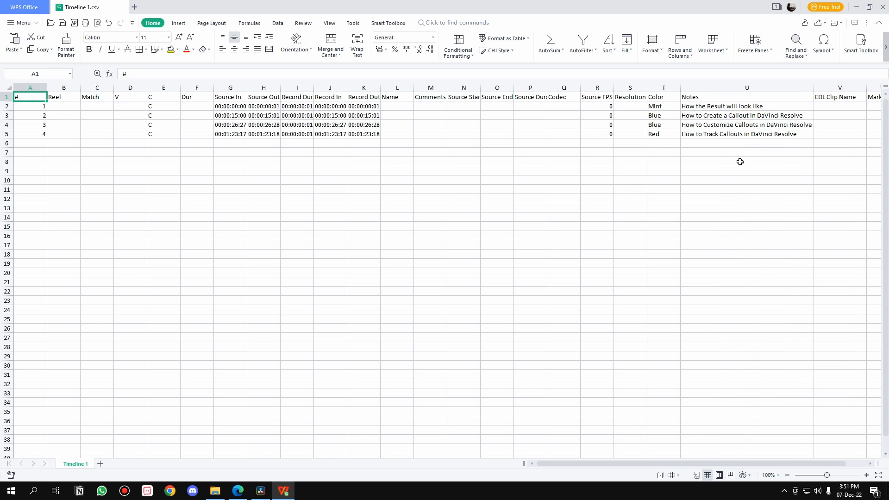
pyautogui.moveTo(235, 139)
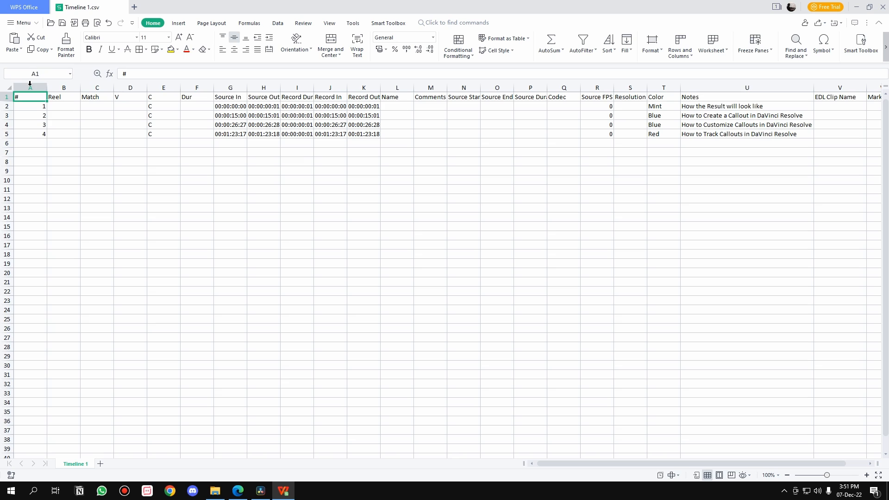
pyautogui.click(29, 87)
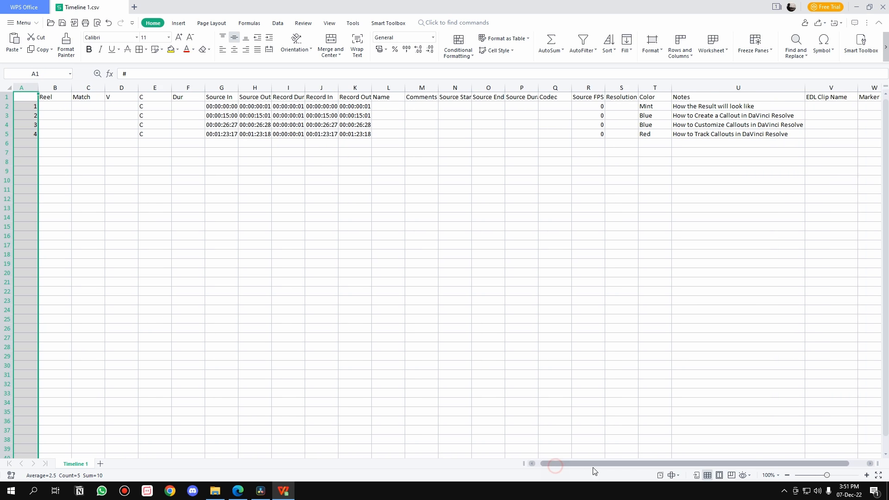
pyautogui.hscroll(3)
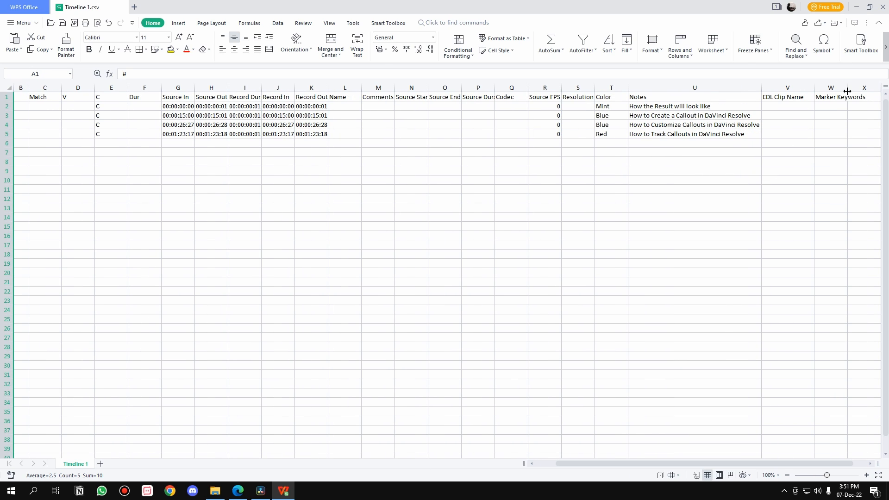
pyautogui.moveTo(842, 86)
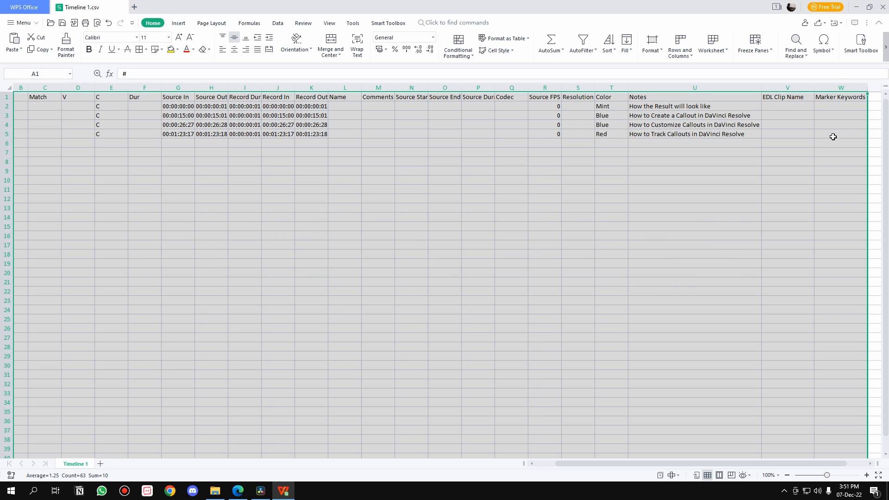
pyautogui.moveTo(621, 475)
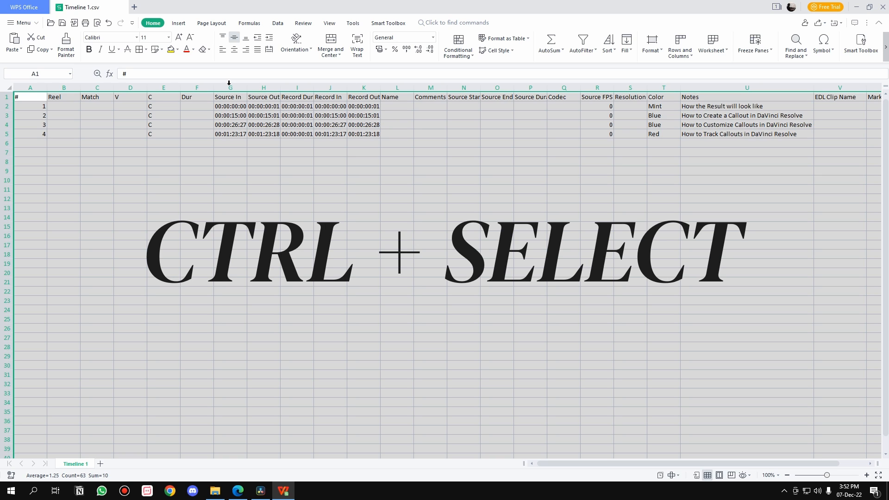
# - Deselect columns G and U, then hide all other selected columns
pyautogui.click(230, 88)
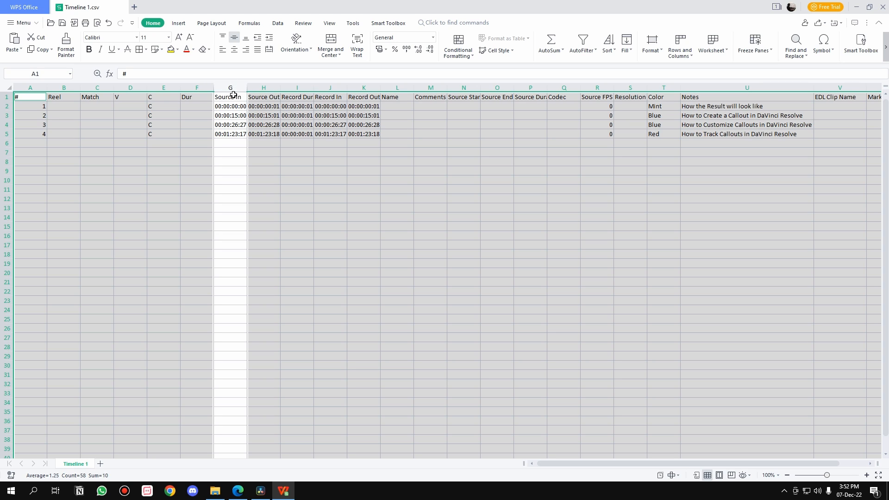
pyautogui.moveTo(701, 94)
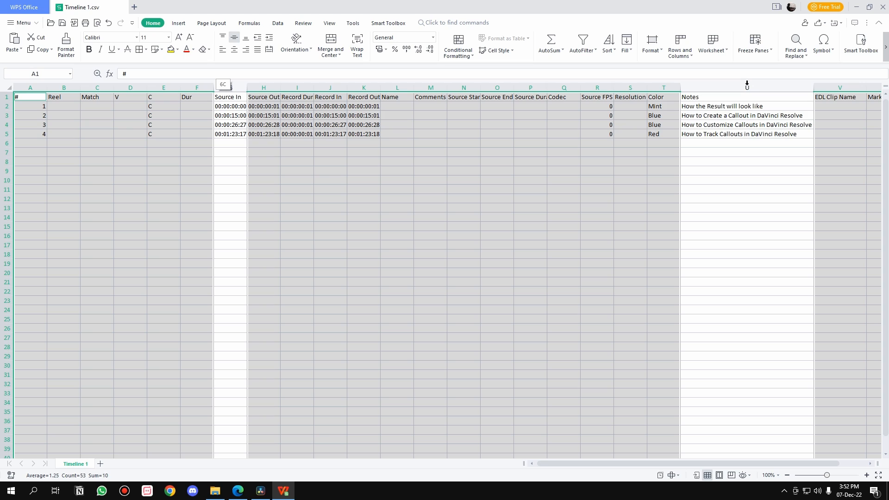
pyautogui.moveTo(725, 149)
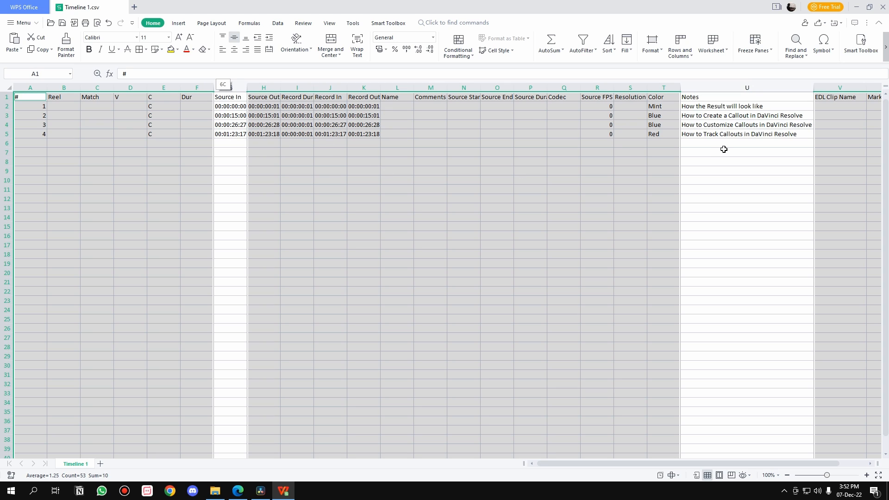
pyautogui.moveTo(352, 88)
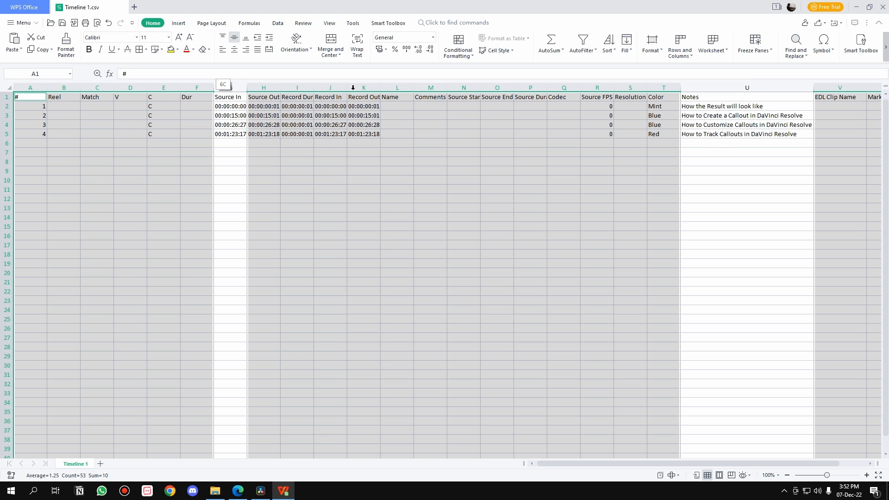
pyautogui.rightClick(364, 88)
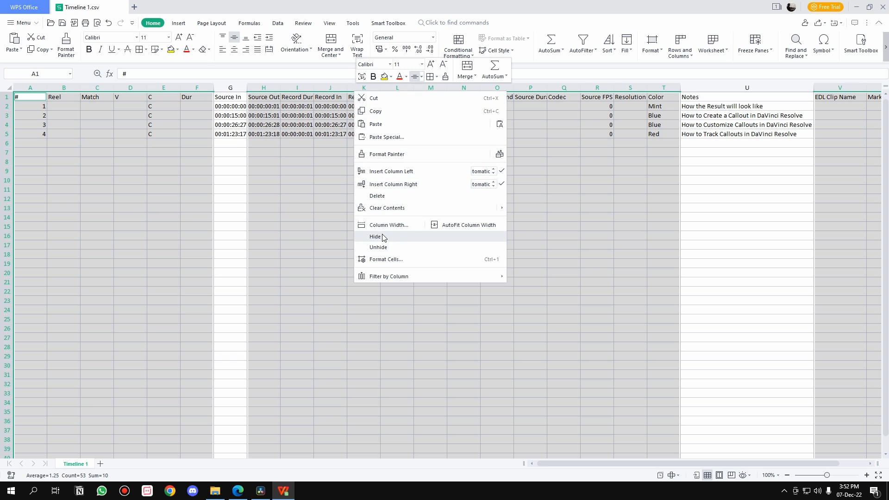
pyautogui.click(376, 237)
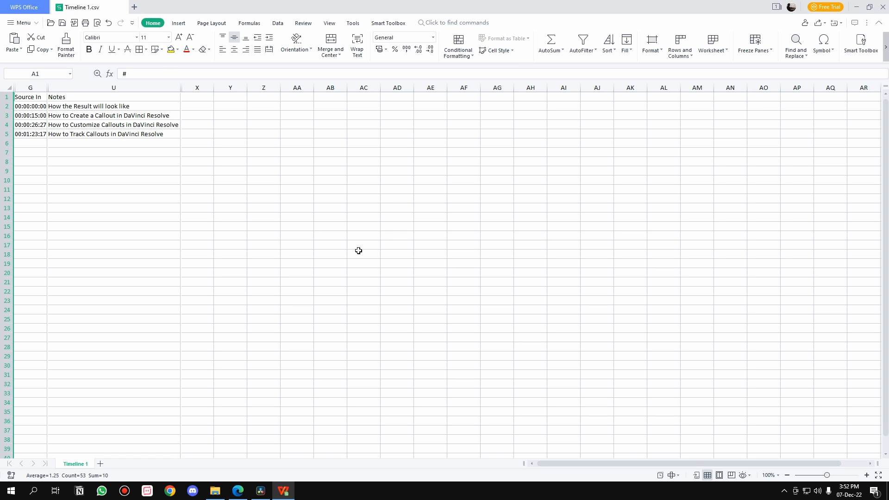
pyautogui.moveTo(36, 121)
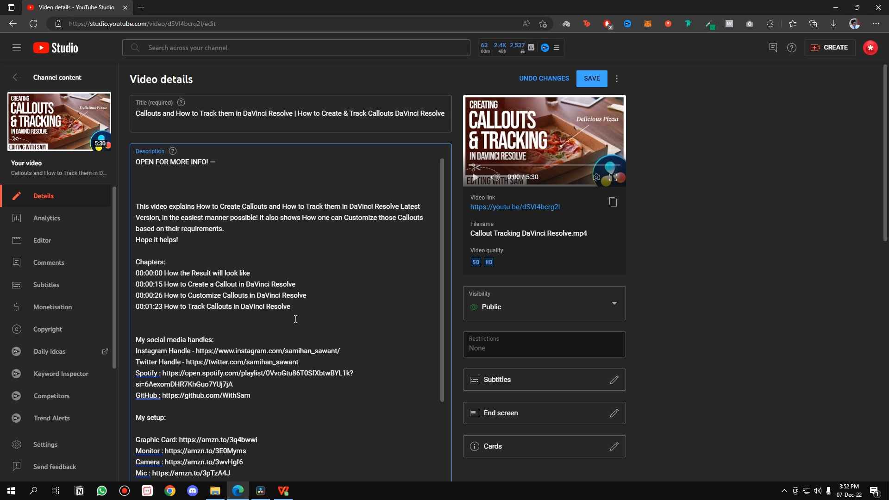
# - Save the chaptered description and view the four chapters on the watch page
pyautogui.click(591, 78)
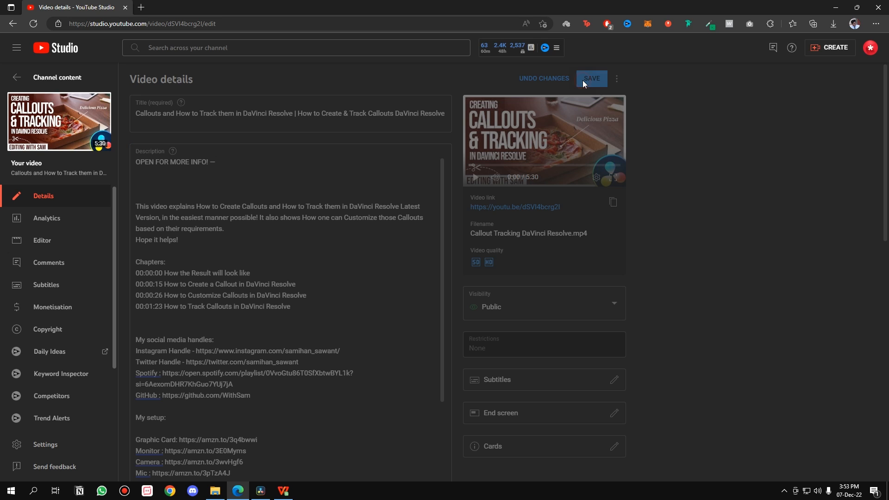
pyautogui.moveTo(603, 126)
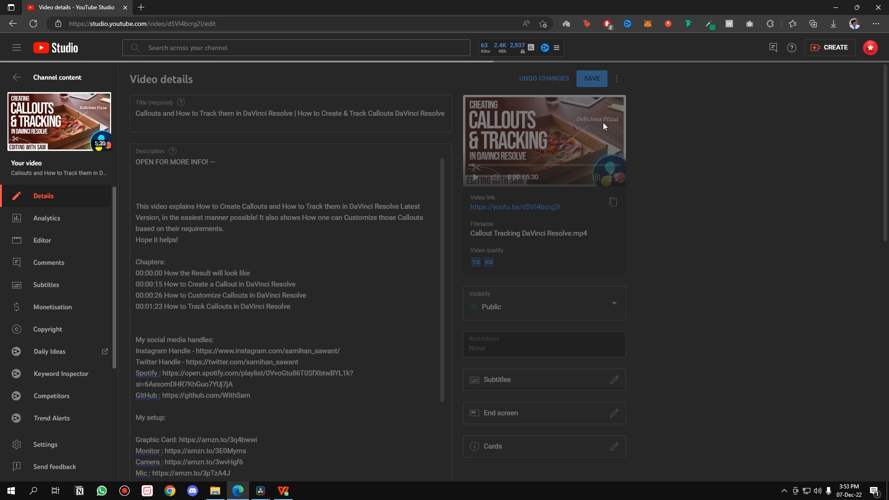
pyautogui.click(591, 79)
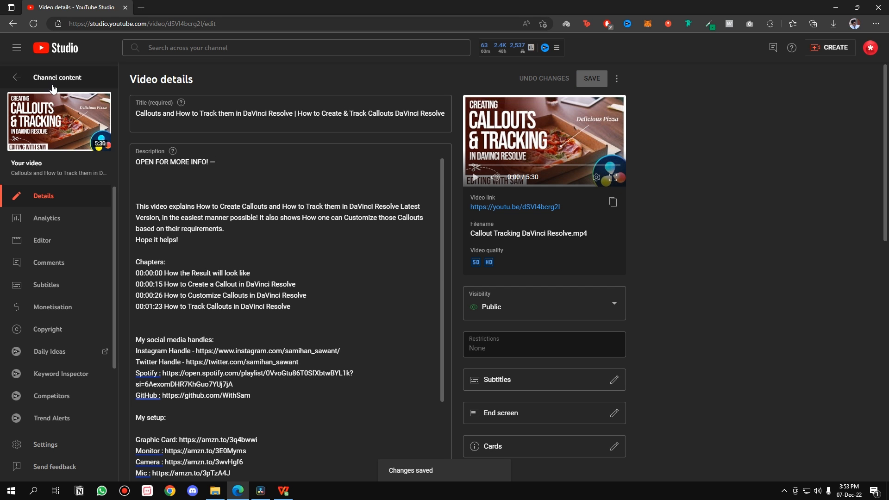
pyautogui.click(514, 207)
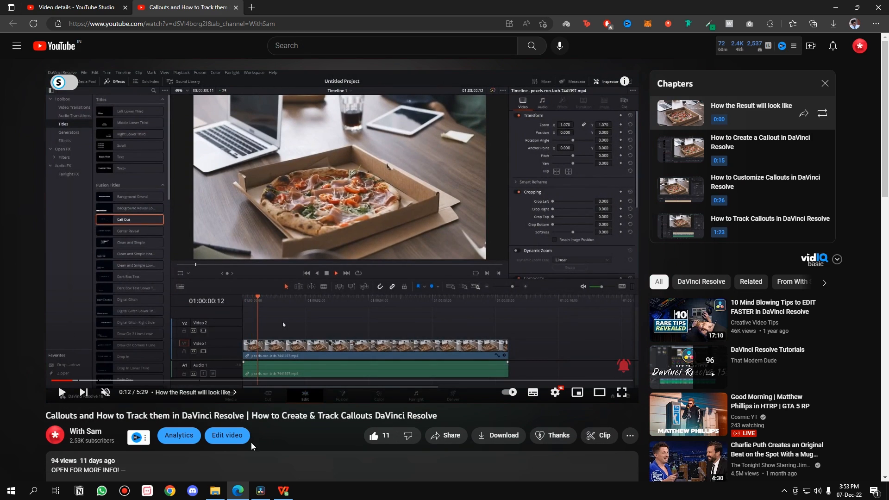
# - Switch back to DaVinci Resolve, where the edit index lists the four chapter markers
pyautogui.click(260, 495)
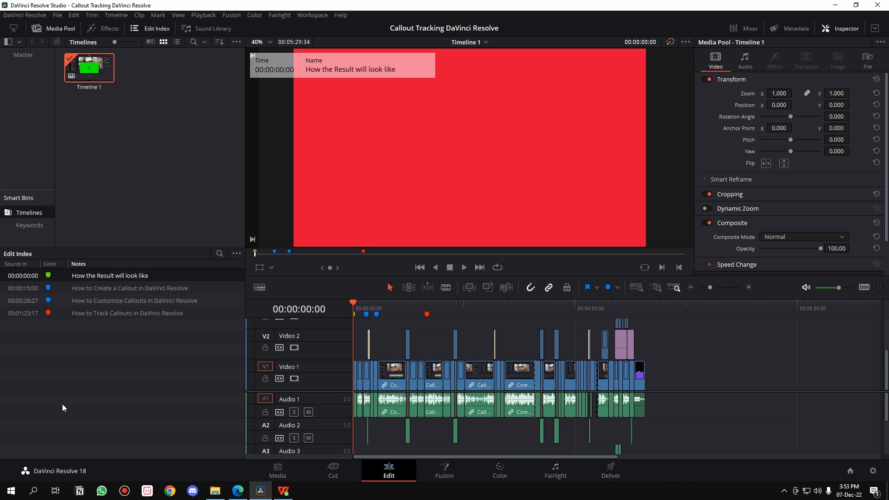